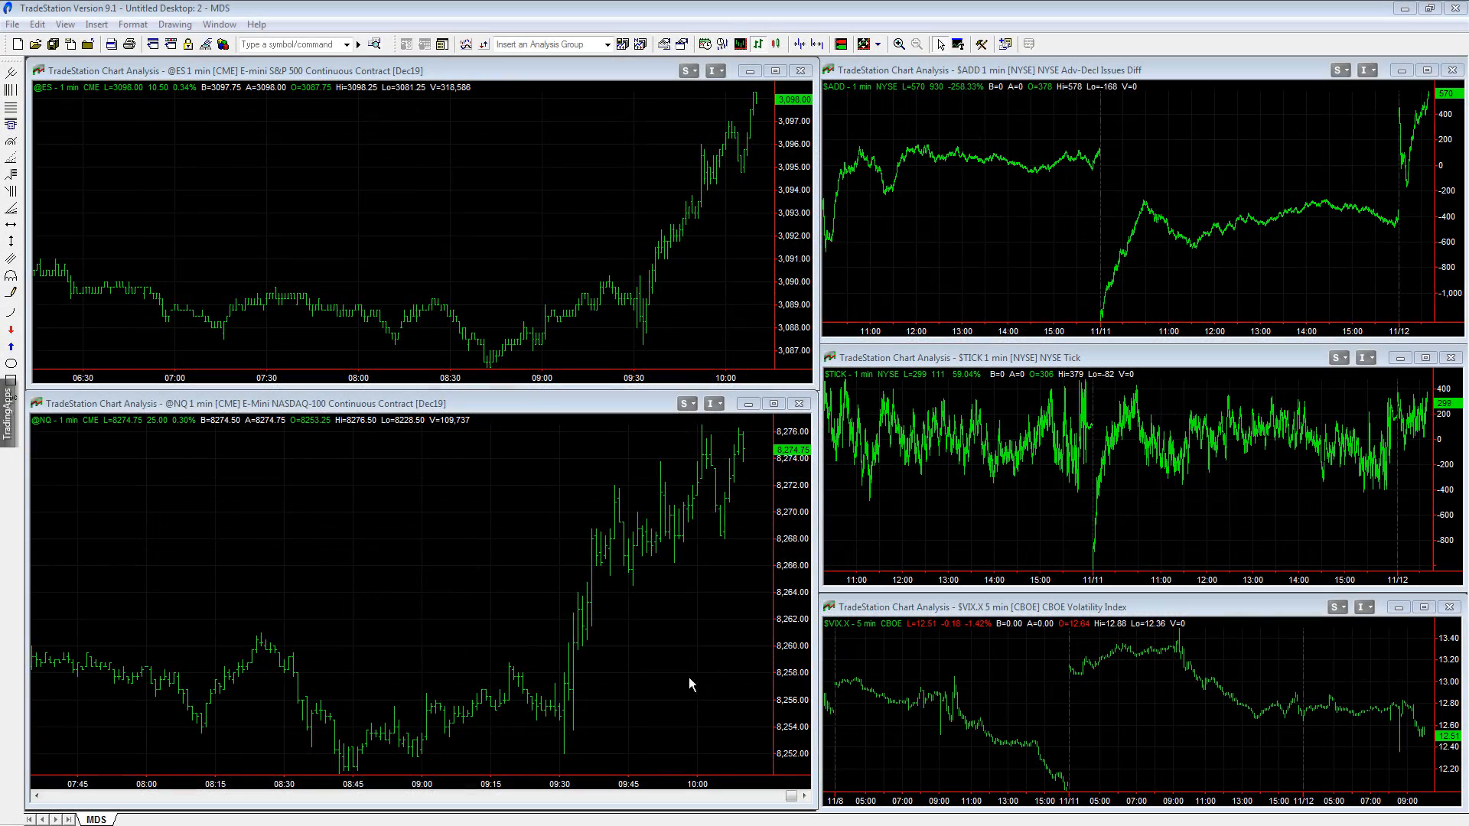
pyautogui.moveTo(1043, 488)
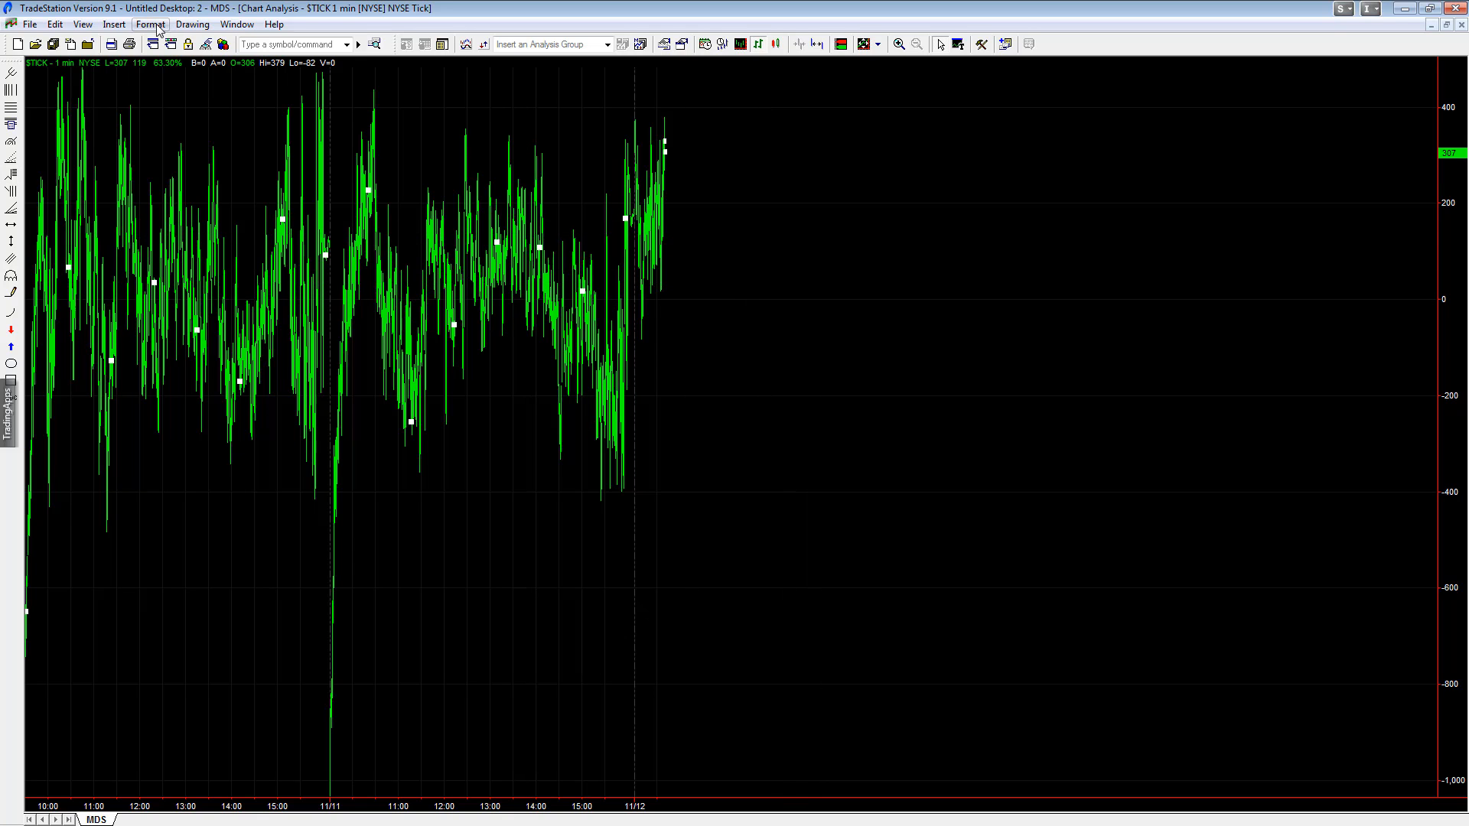
# - Set the $TICK chart to 15-minute bars with a 2 weeks back history range
pyautogui.click(150, 23)
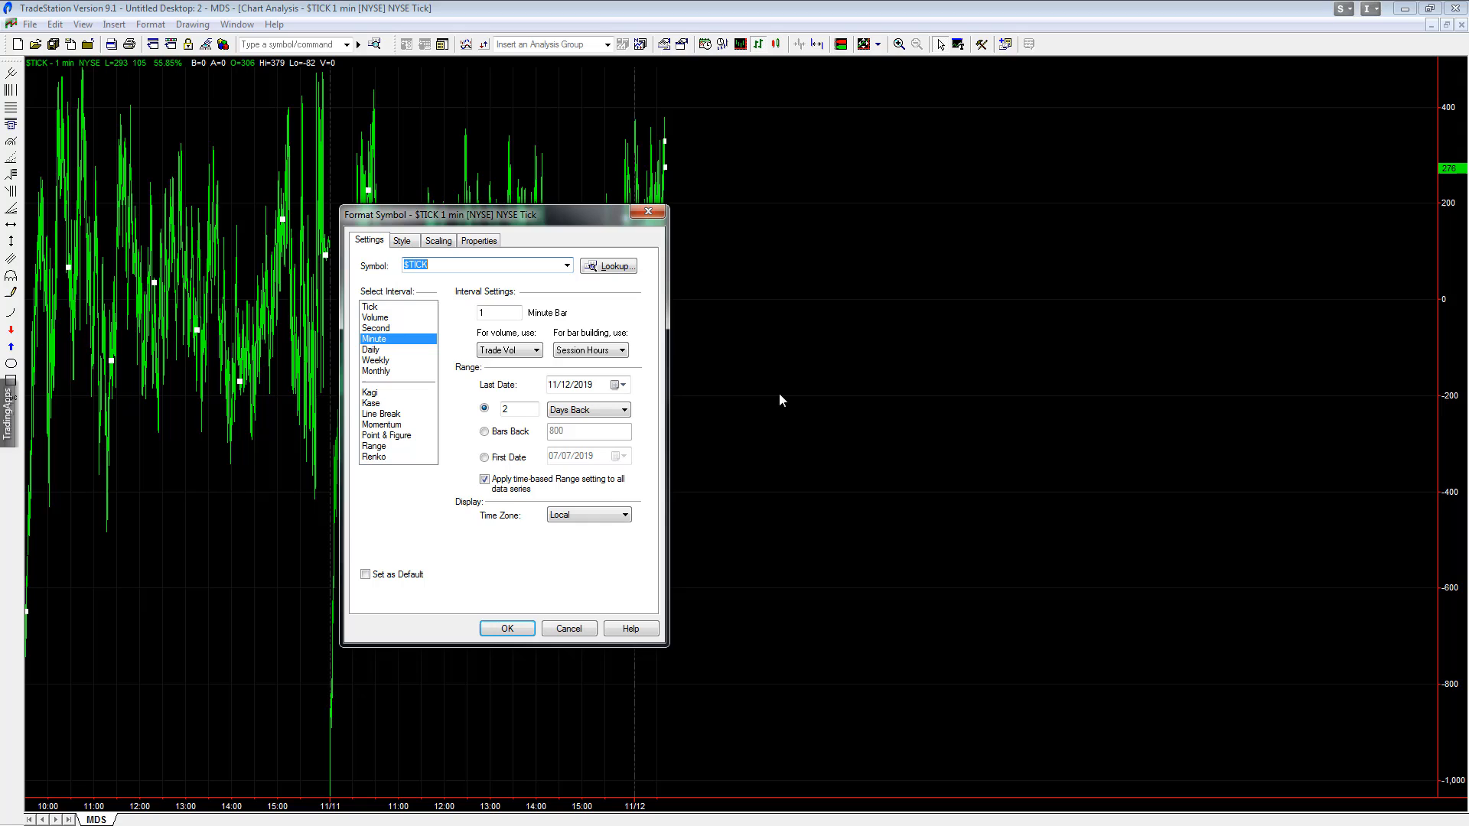
pyautogui.click(625, 409)
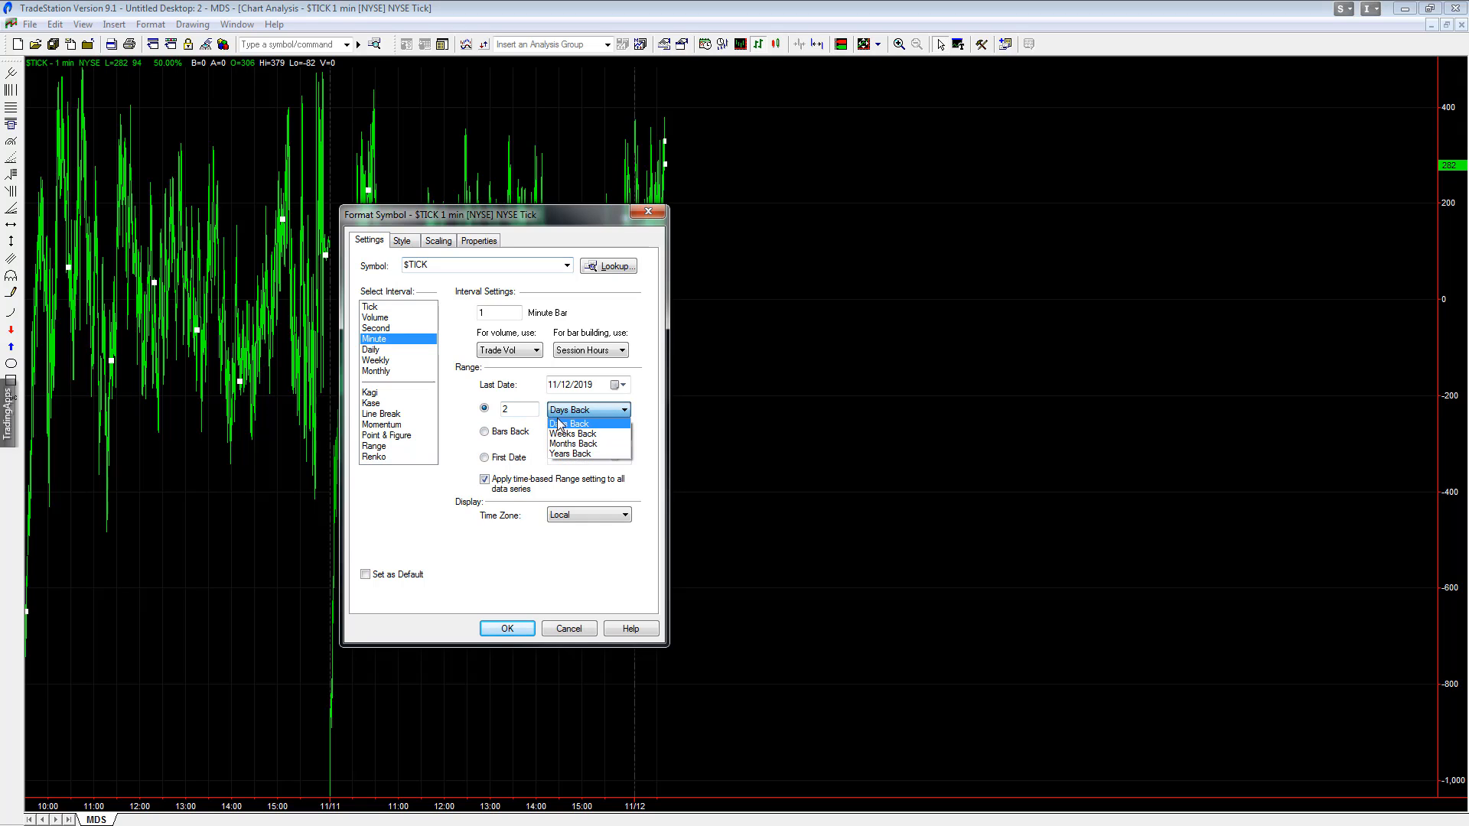
pyautogui.click(573, 443)
pyautogui.write('10')
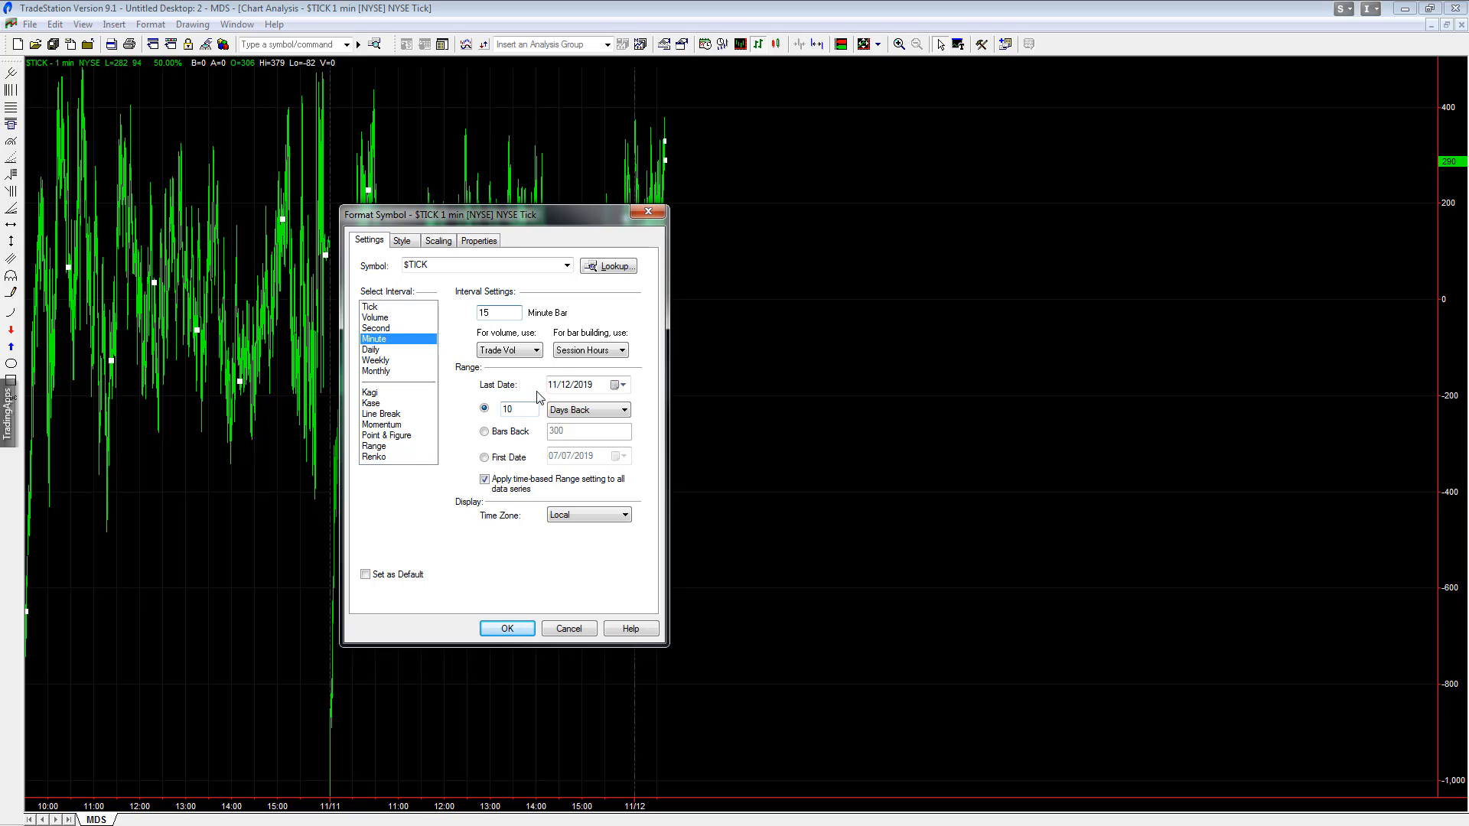
pyautogui.write('2')
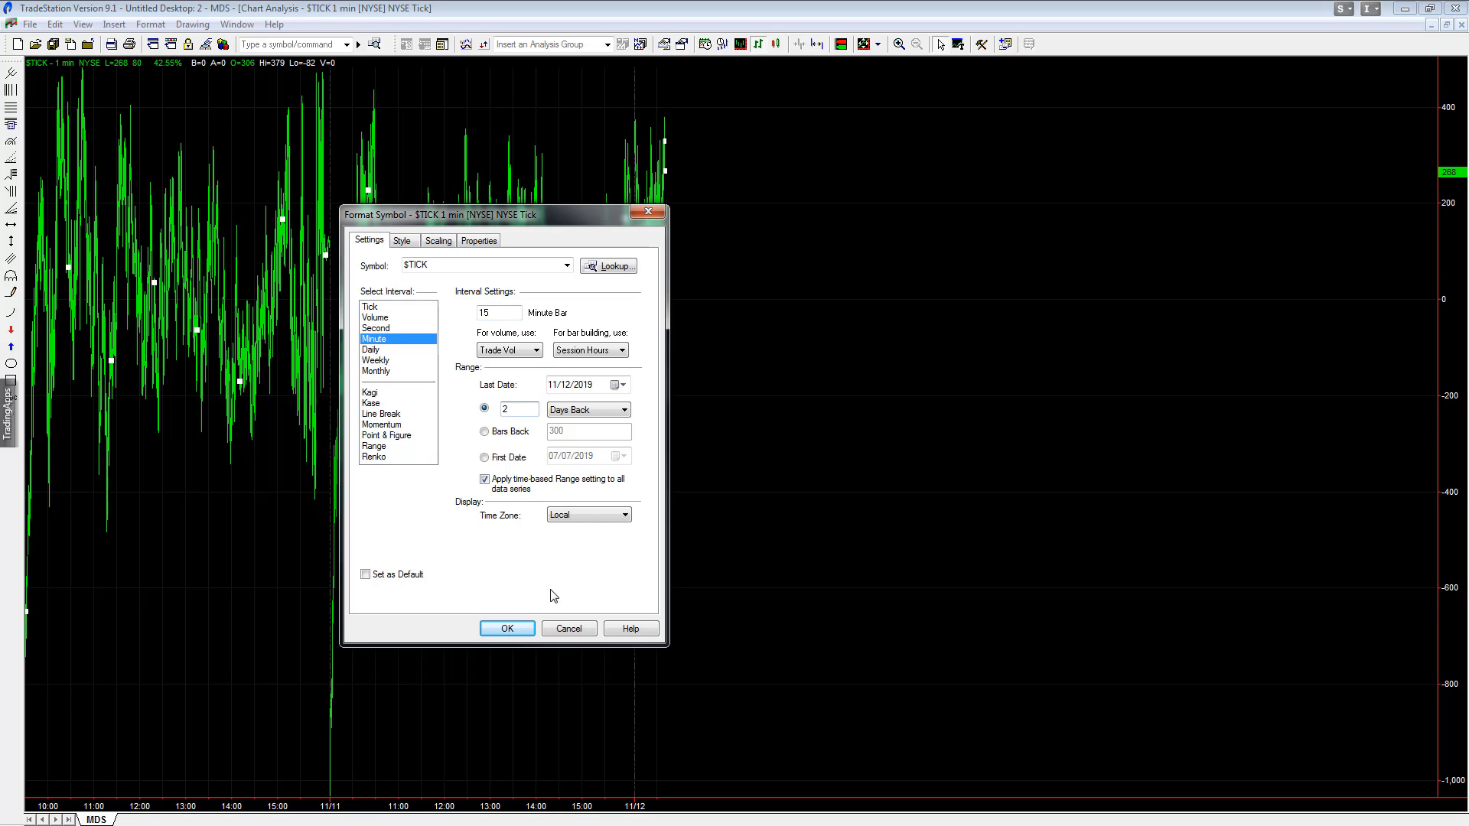
pyautogui.click(623, 409)
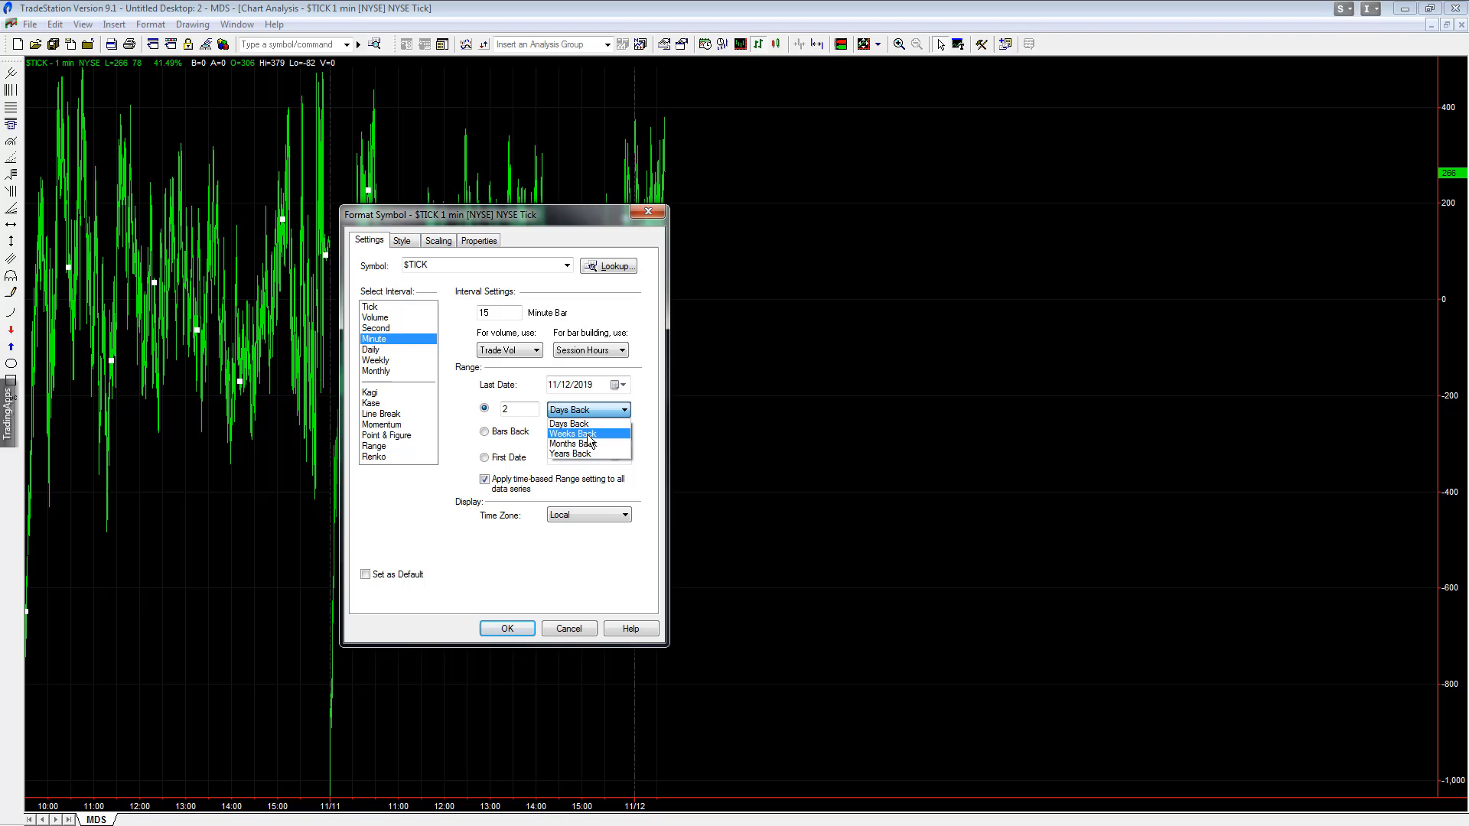
pyautogui.click(506, 627)
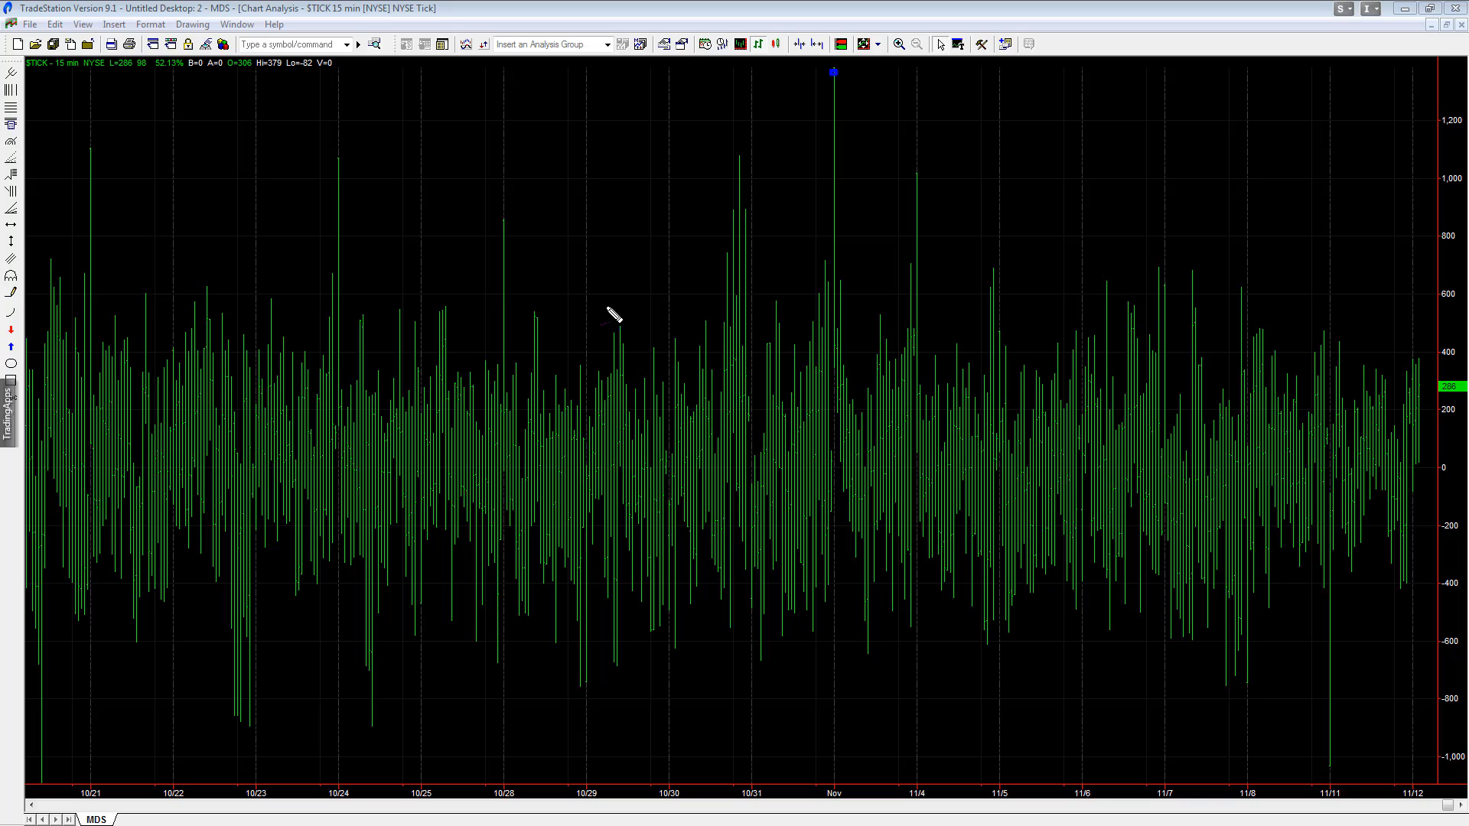
pyautogui.moveTo(838, 73)
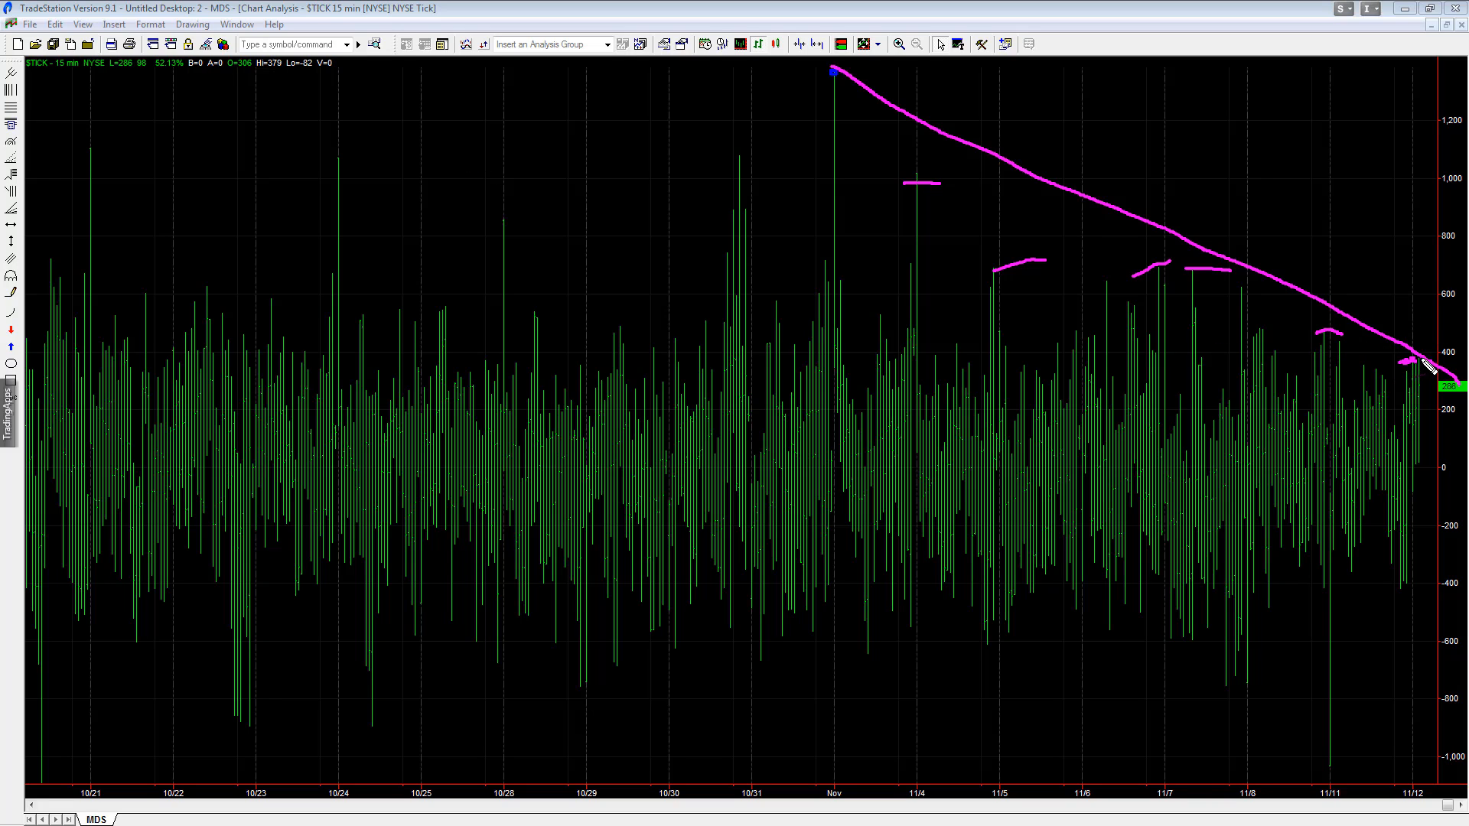
pyautogui.moveTo(1279, 298)
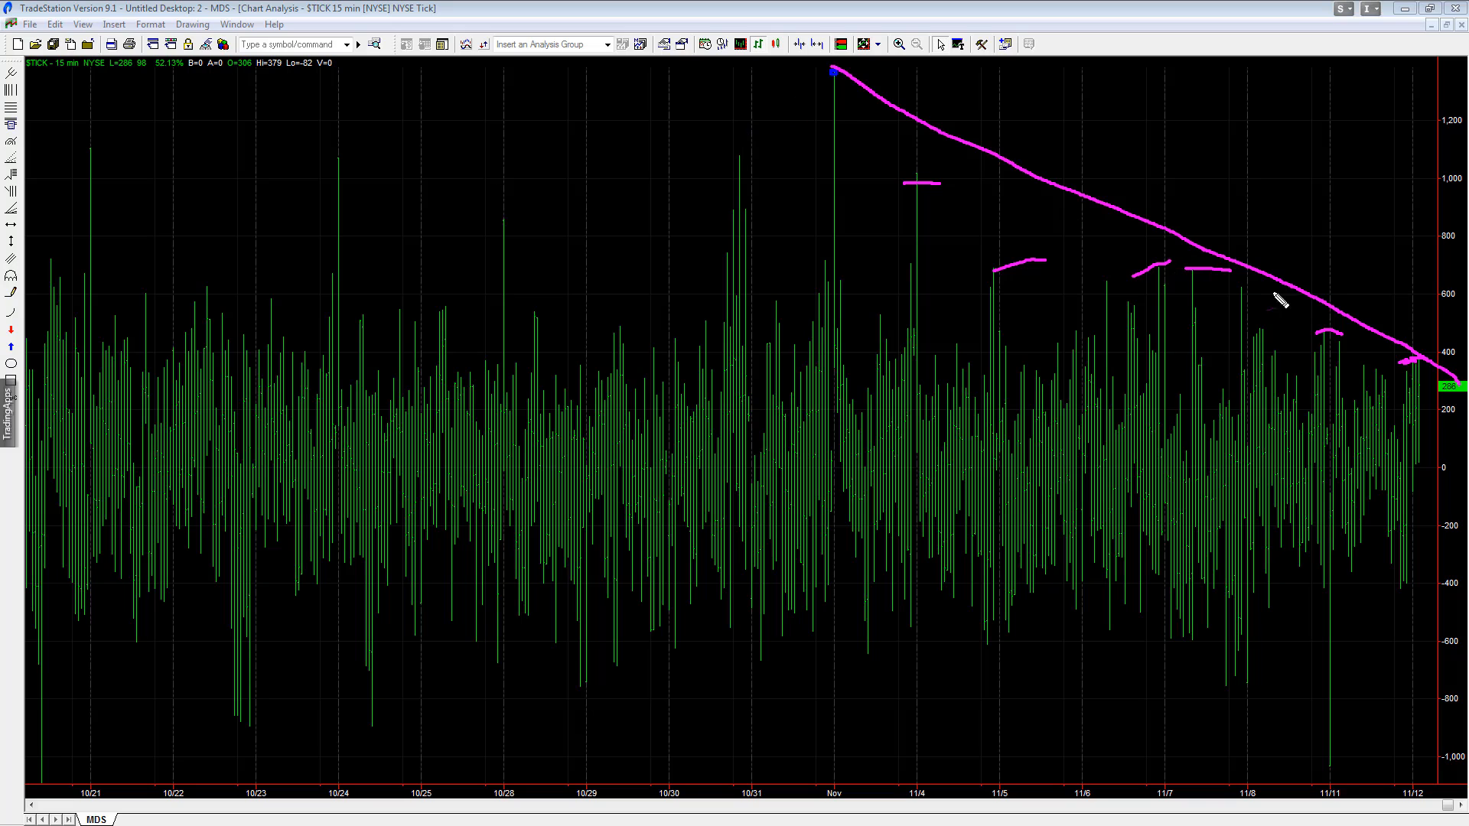
pyautogui.moveTo(822, 231)
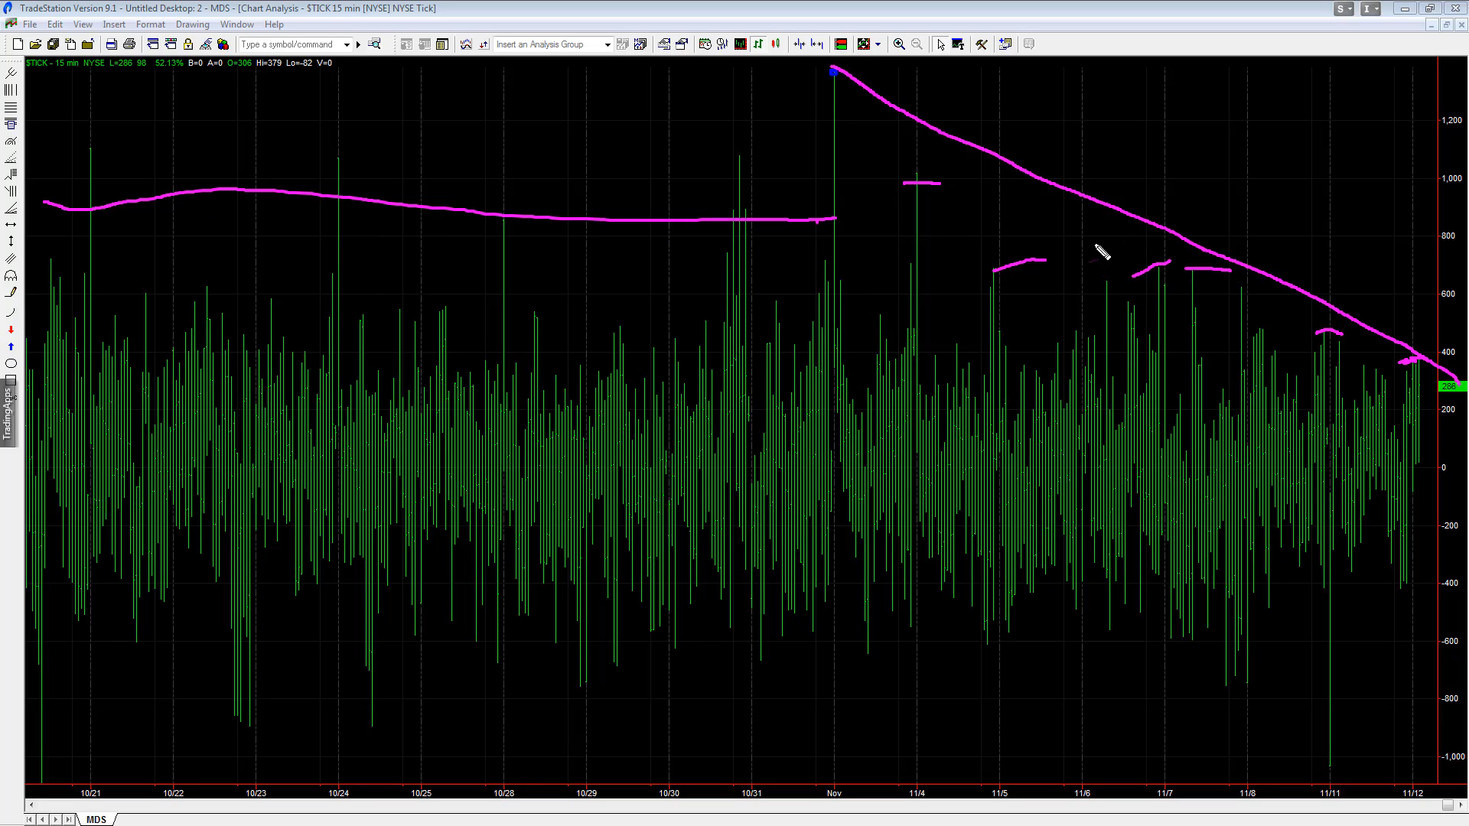
pyautogui.moveTo(1187, 126)
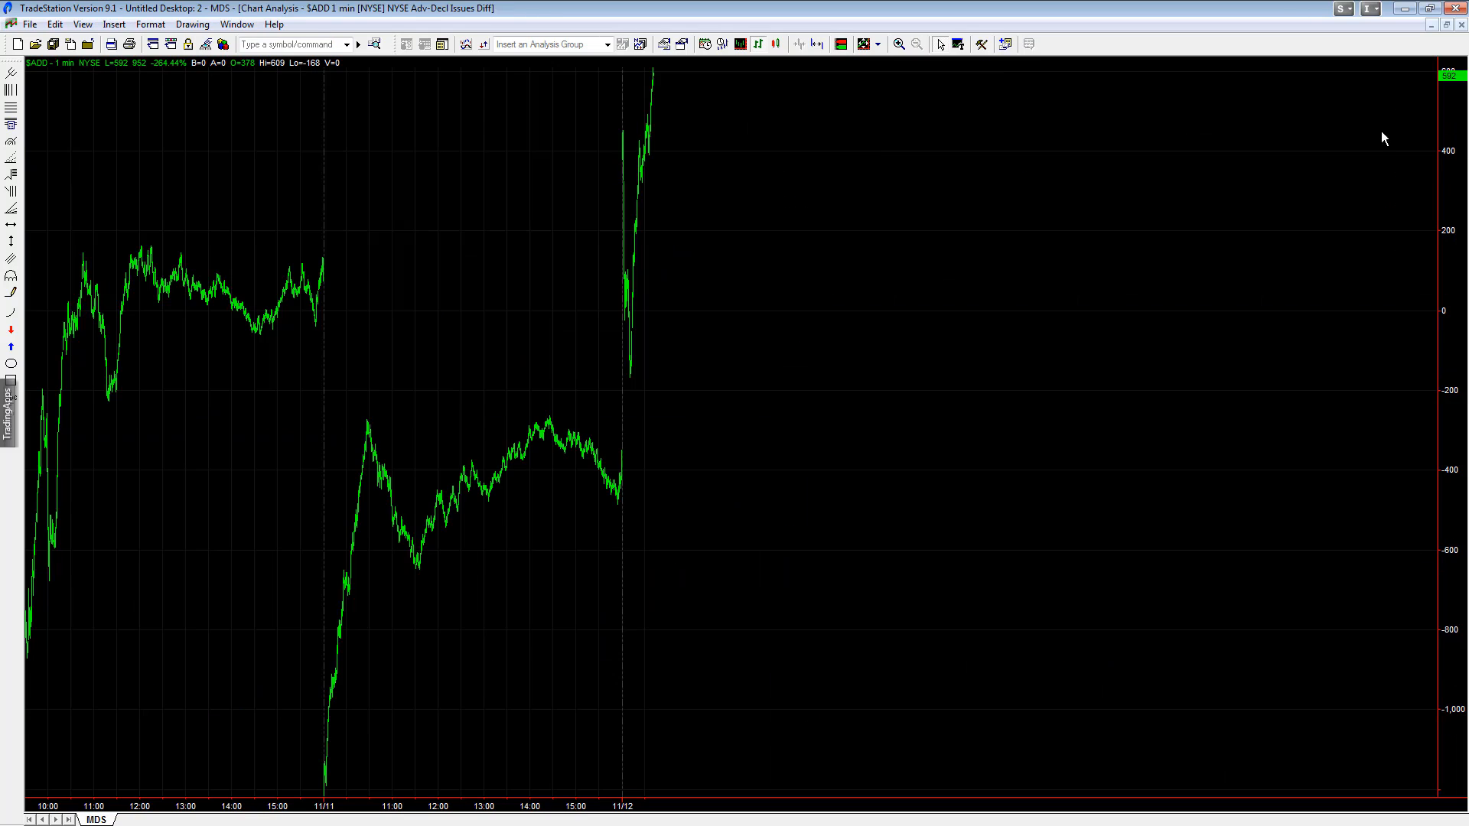
# - Switch the $ADD advance-decline chart to daily bars
pyautogui.click(723, 44)
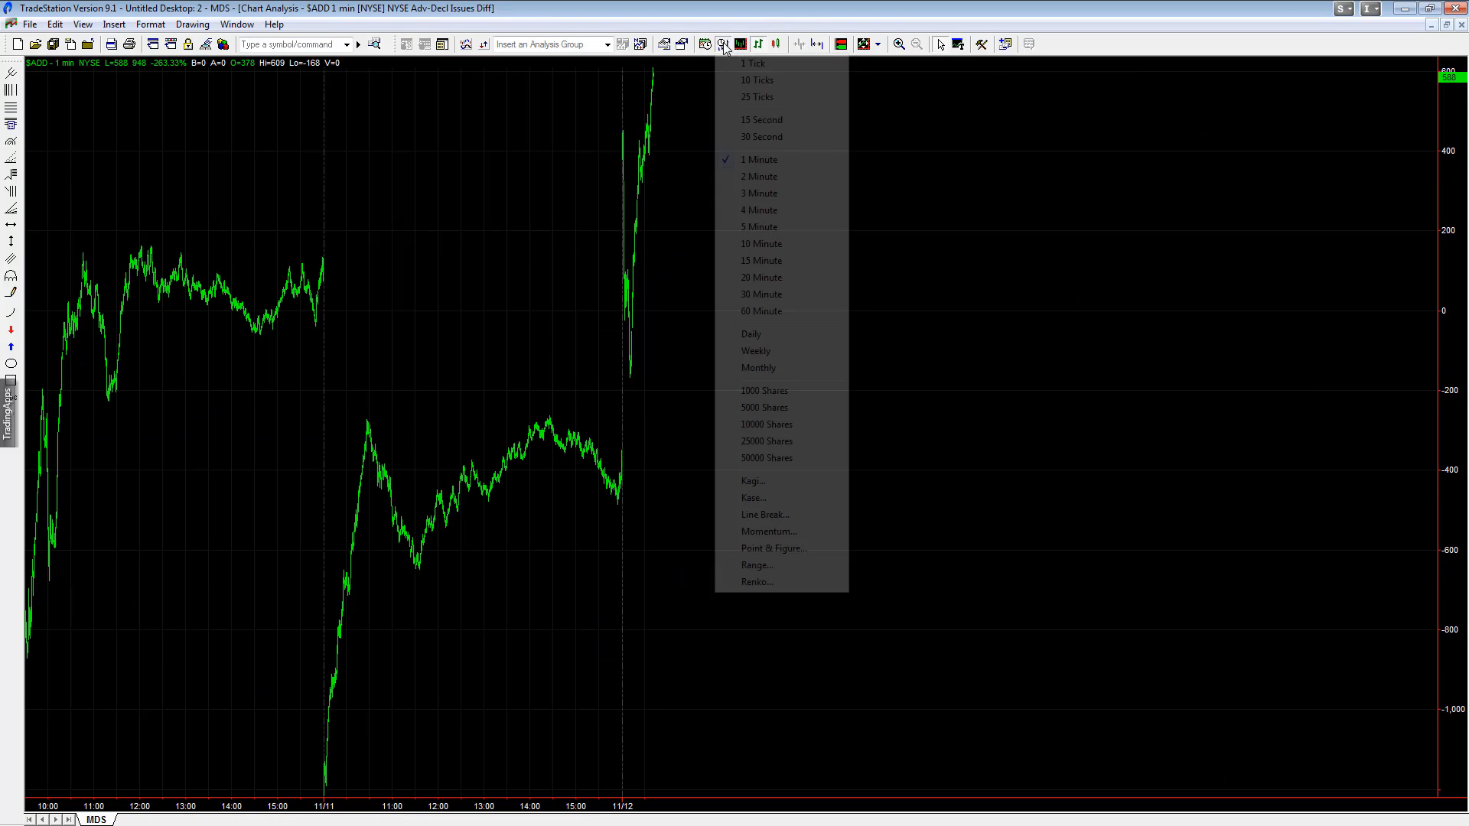
pyautogui.moveTo(750, 334)
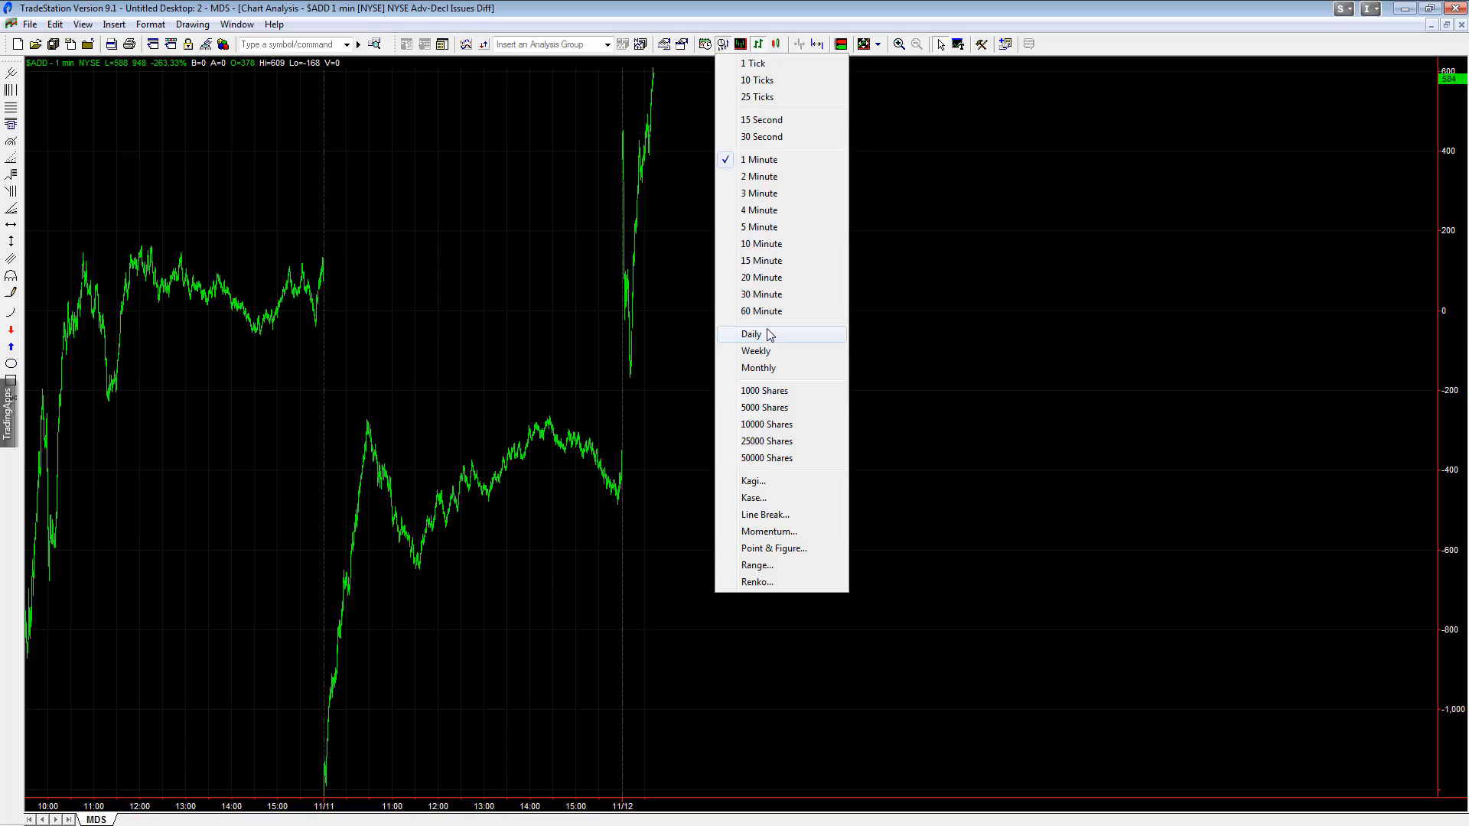
pyautogui.click(750, 334)
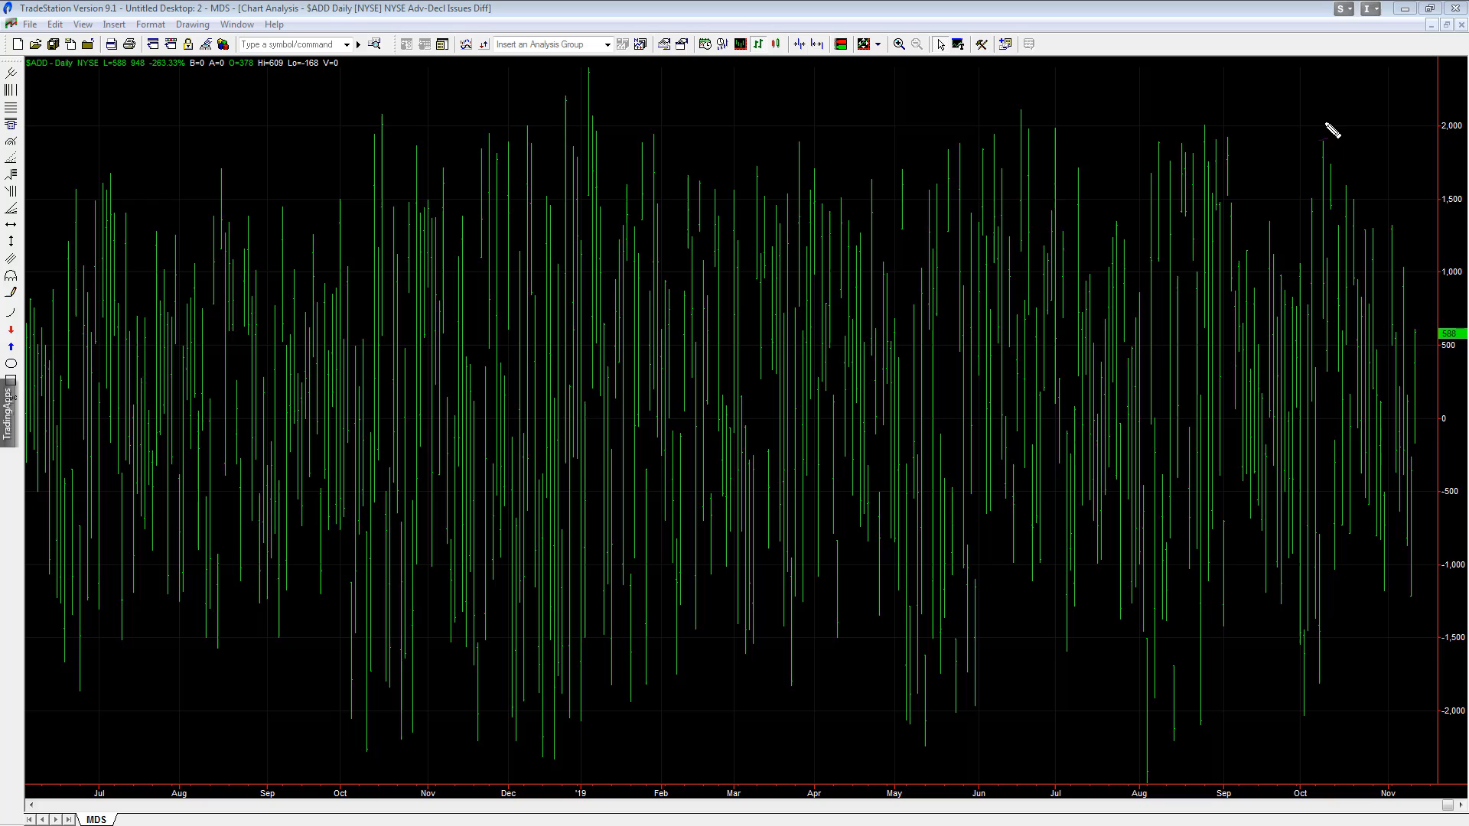
pyautogui.moveTo(1323, 141); pyautogui.dragTo(1407, 241)
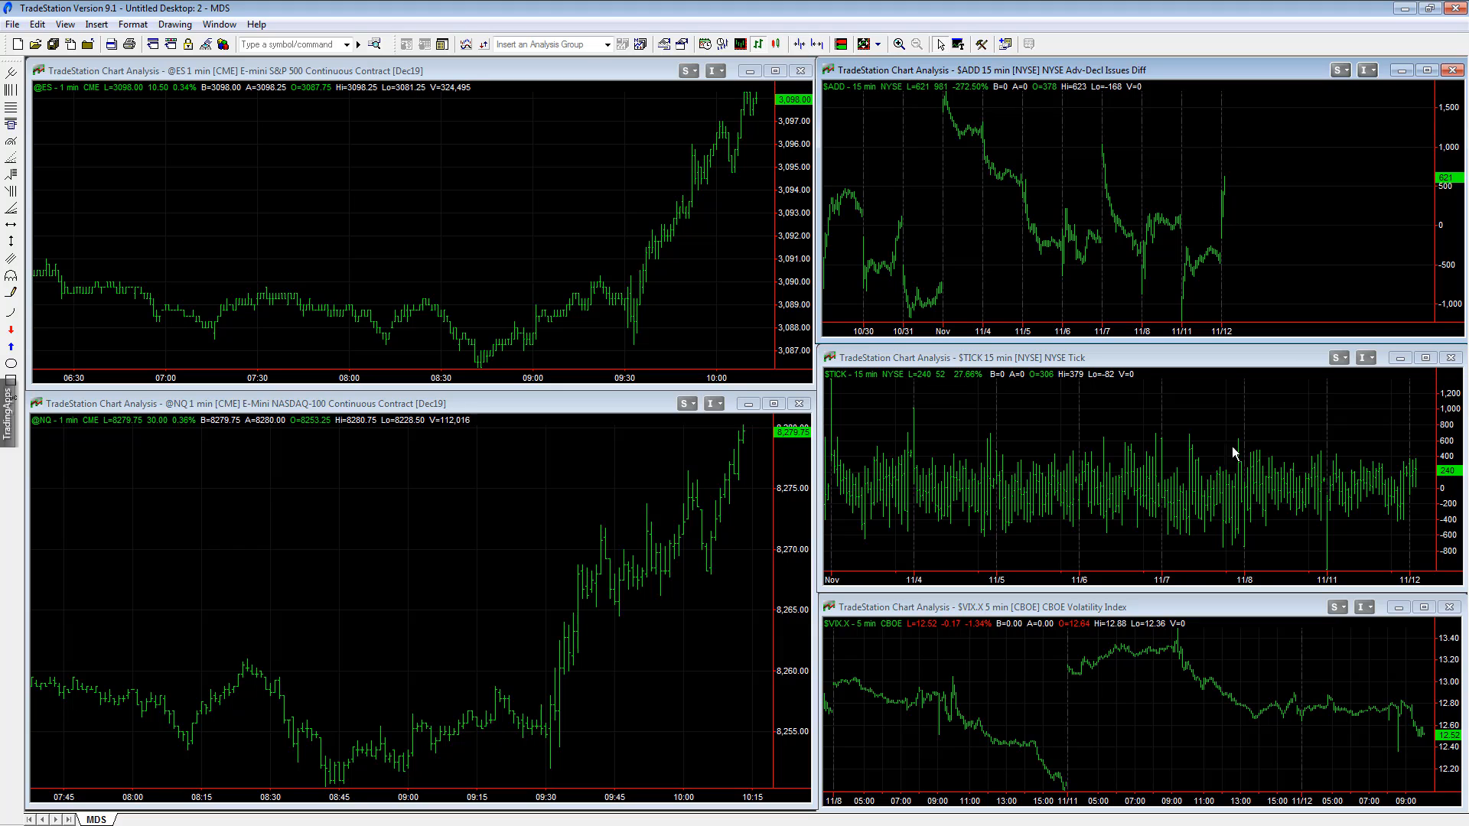
pyautogui.moveTo(1365, 562)
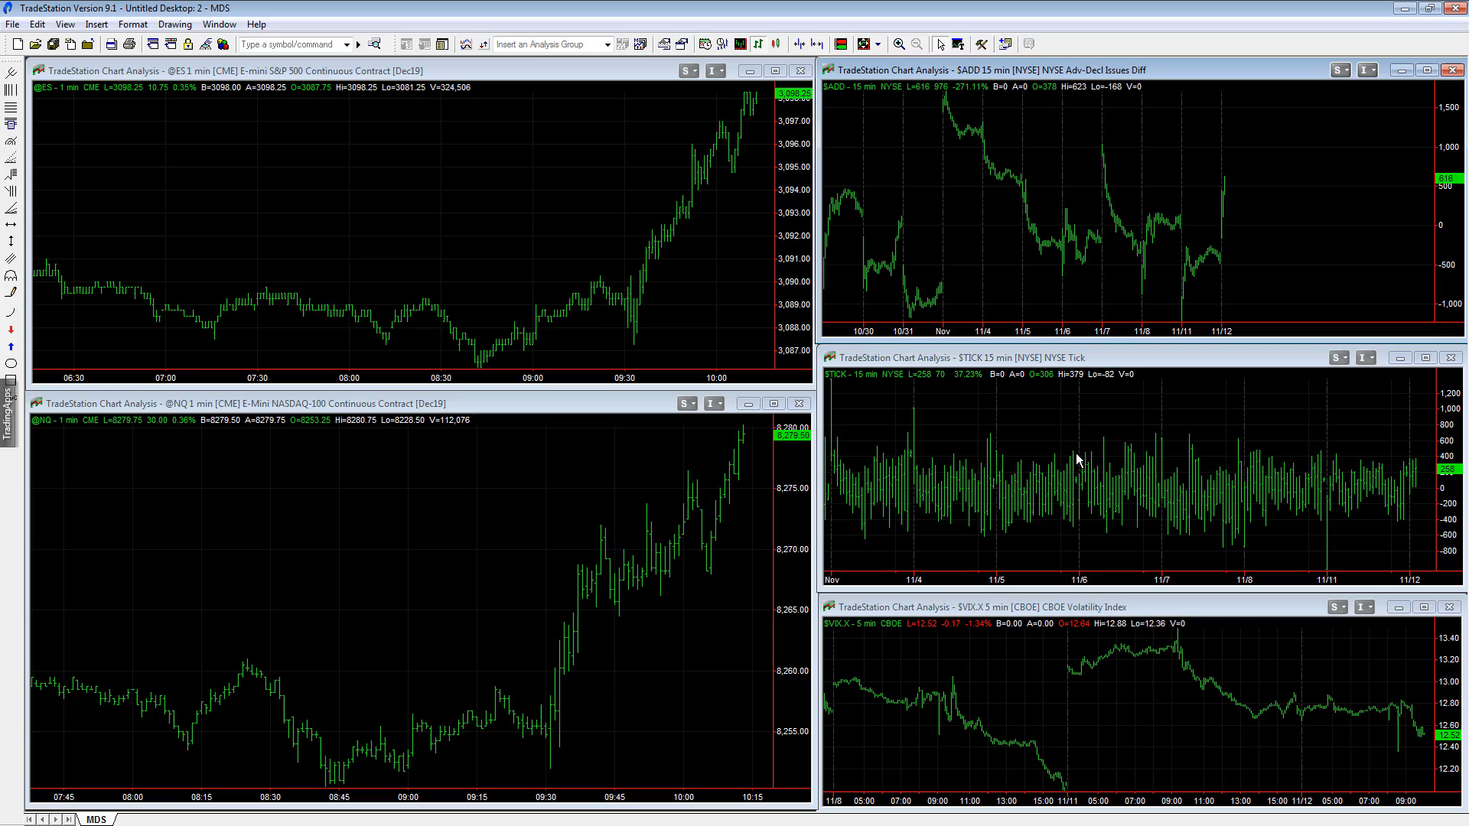
pyautogui.moveTo(1390, 333)
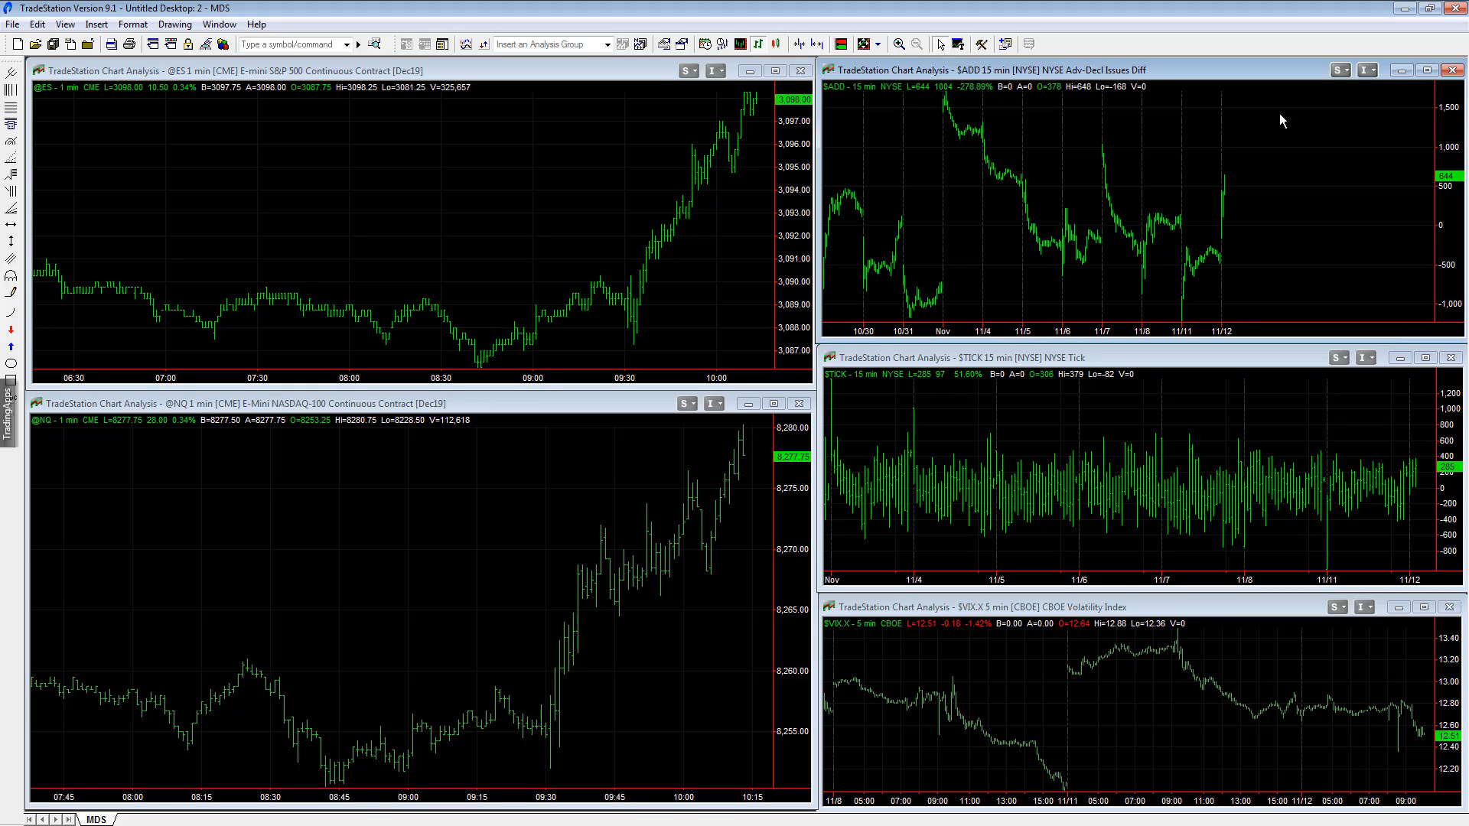
pyautogui.moveTo(1422, 401)
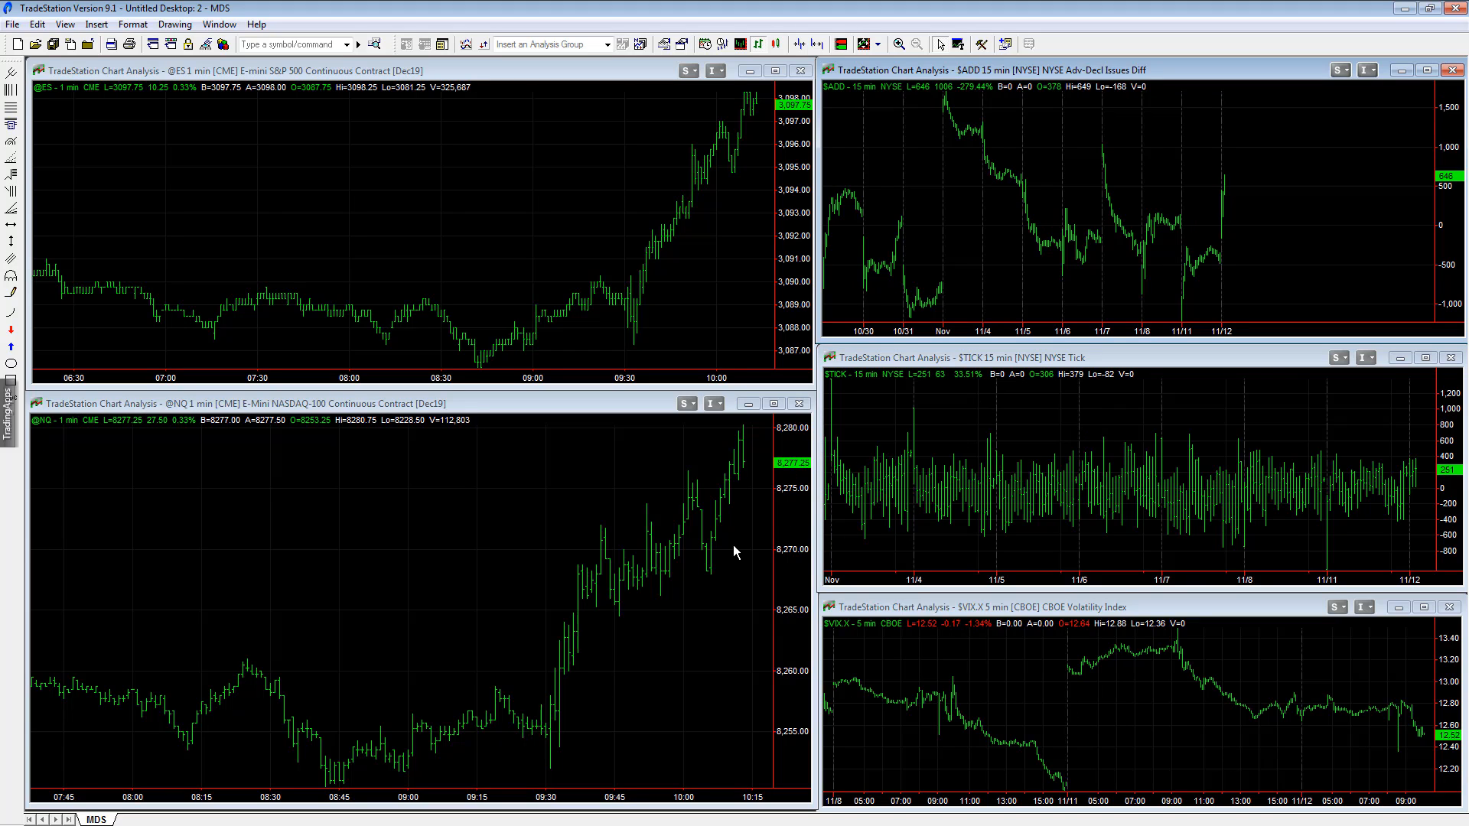
pyautogui.moveTo(1411, 484)
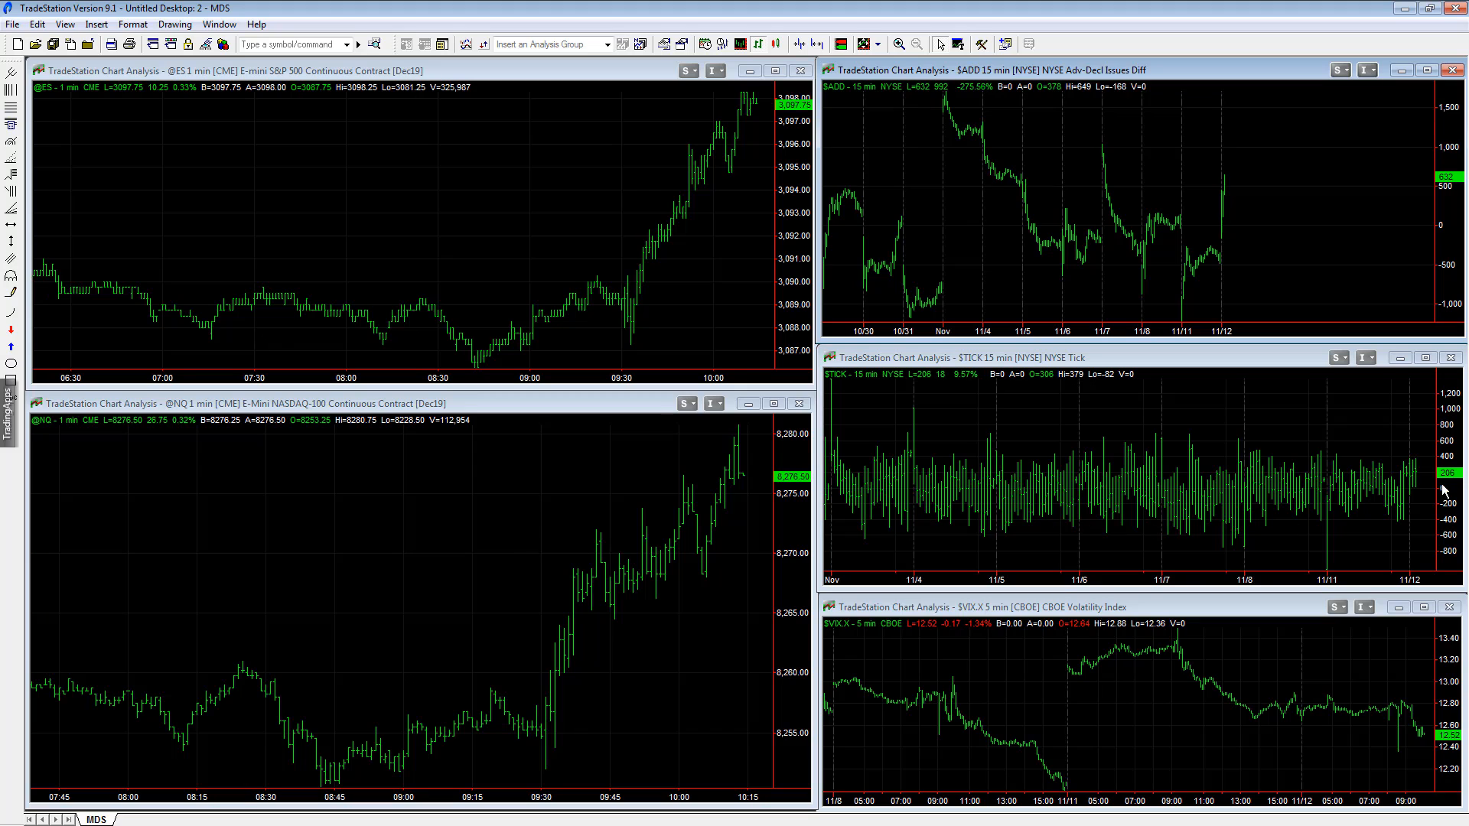
pyautogui.moveTo(1418, 389)
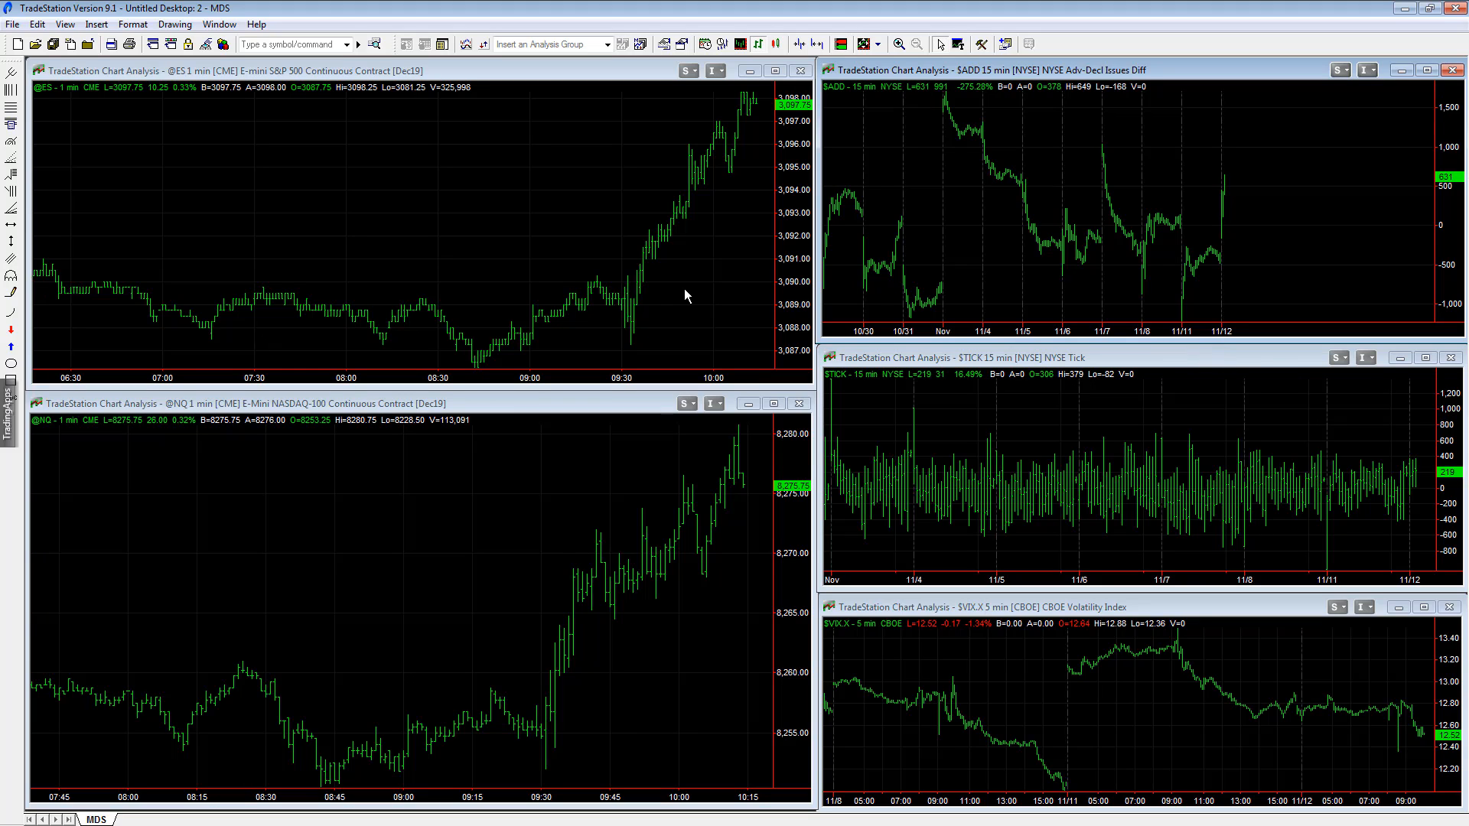
pyautogui.moveTo(707, 120)
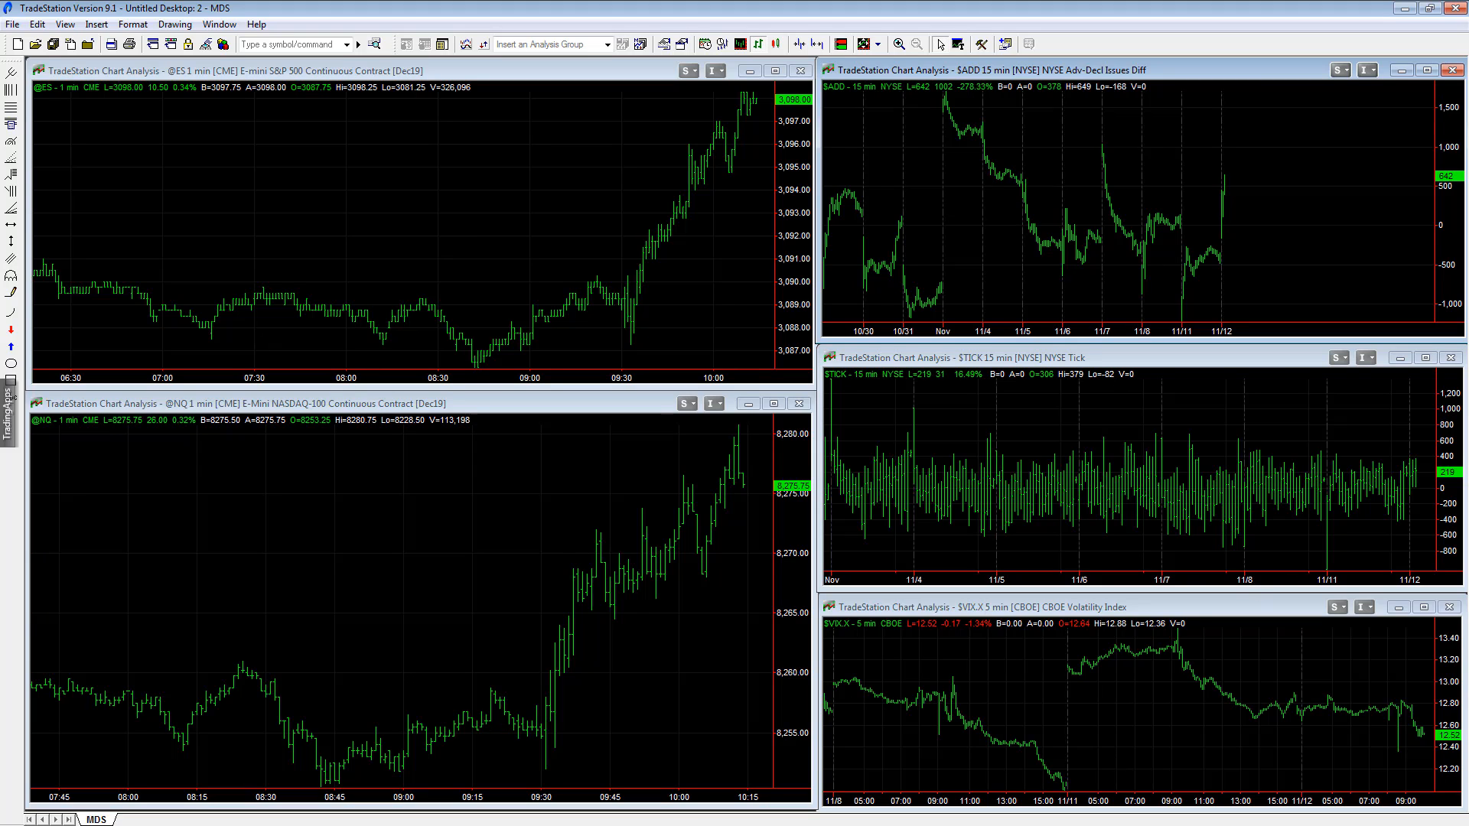
pyautogui.moveTo(1354, 421)
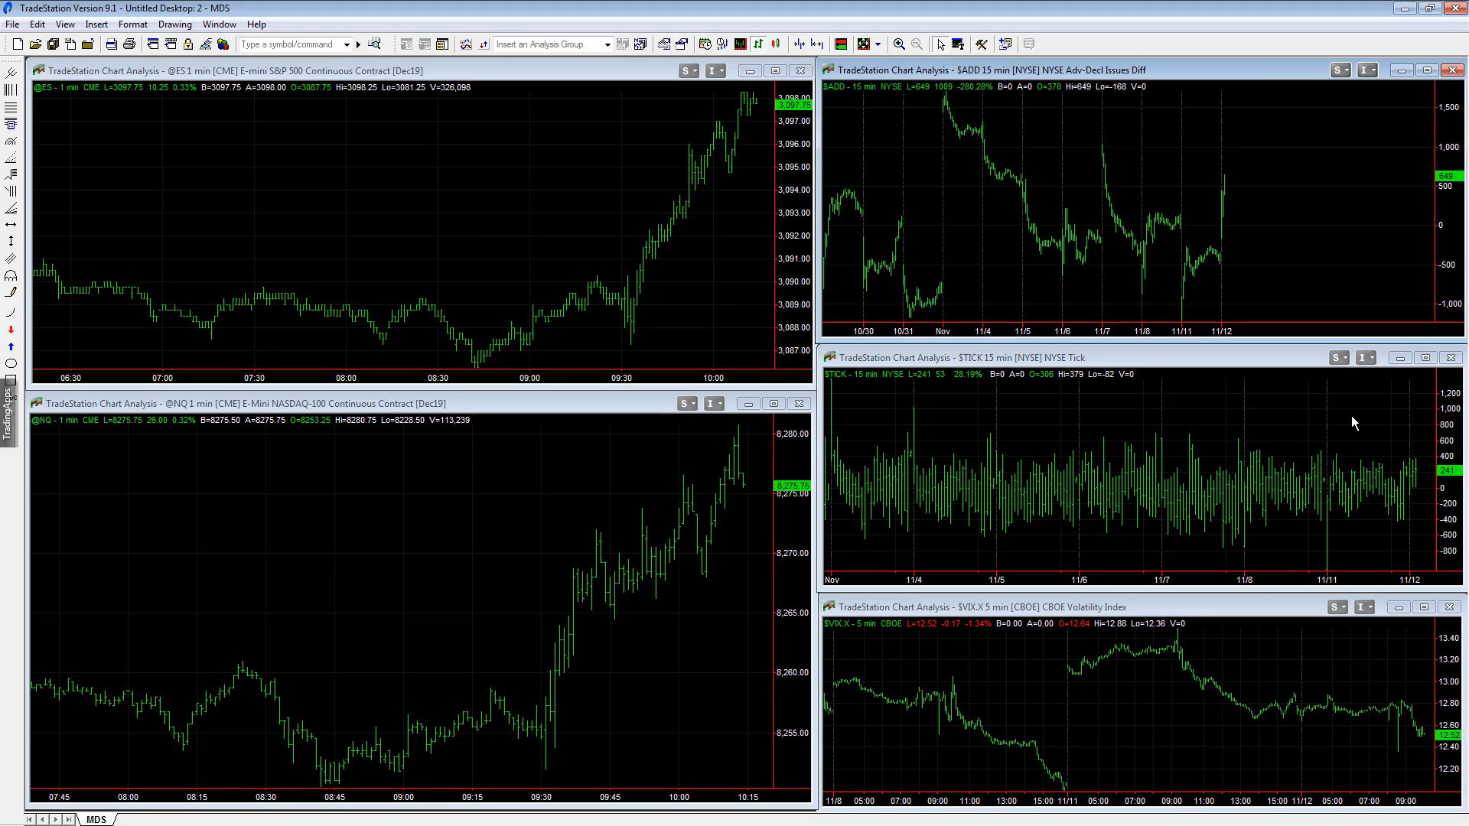
pyautogui.moveTo(1080, 417)
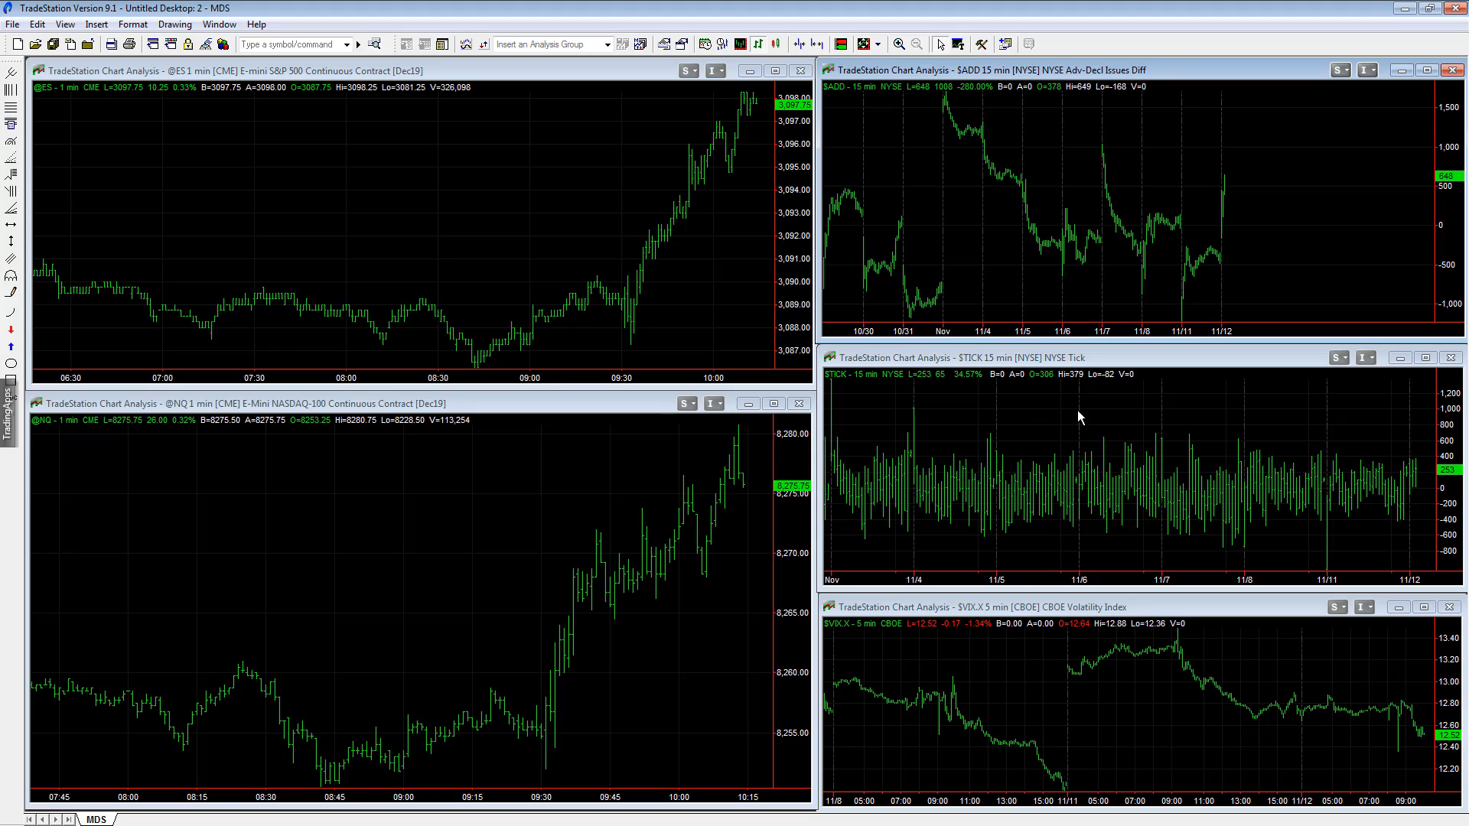
pyautogui.moveTo(1297, 173)
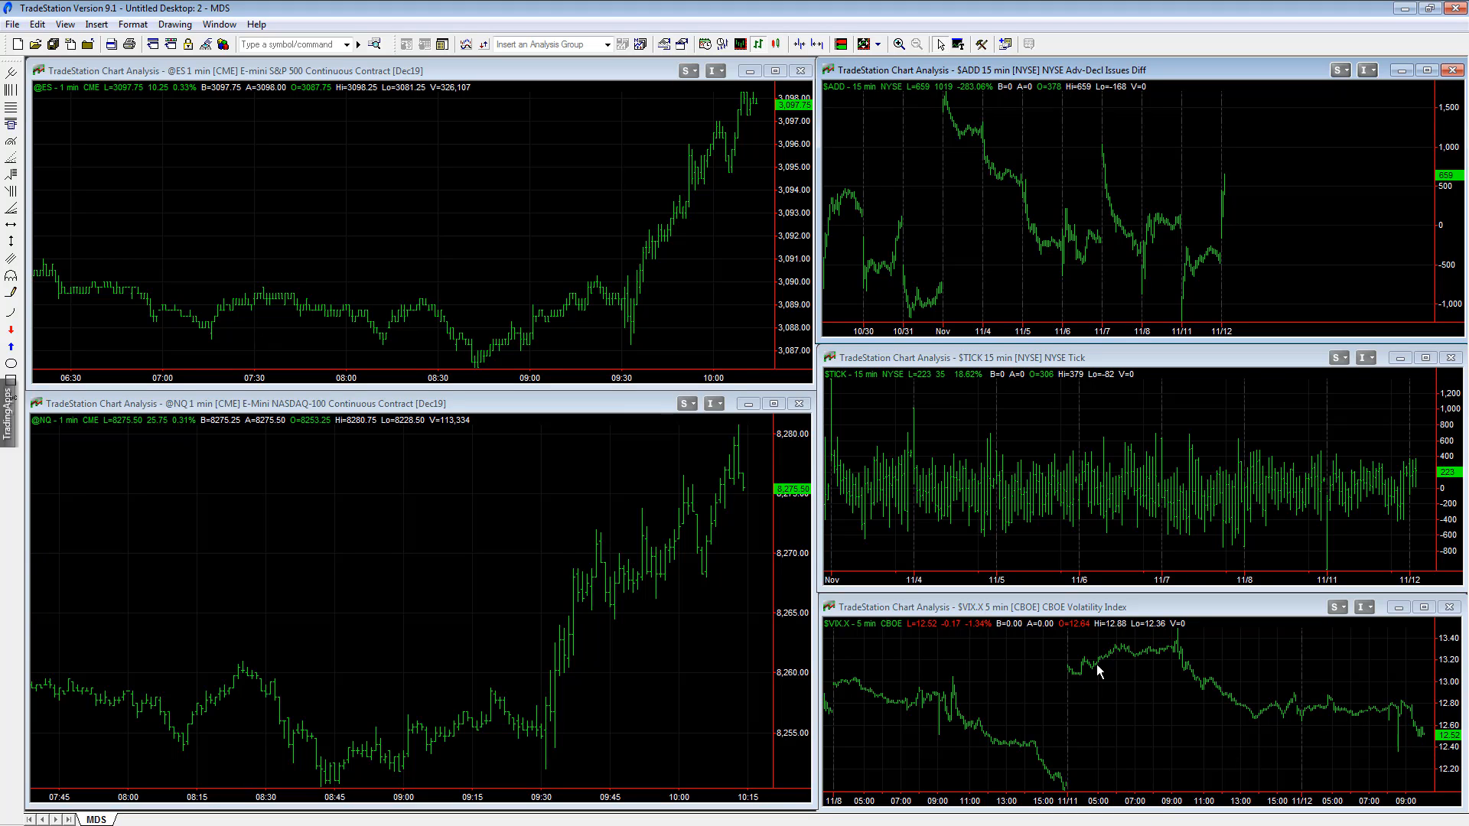
pyautogui.moveTo(659, 338)
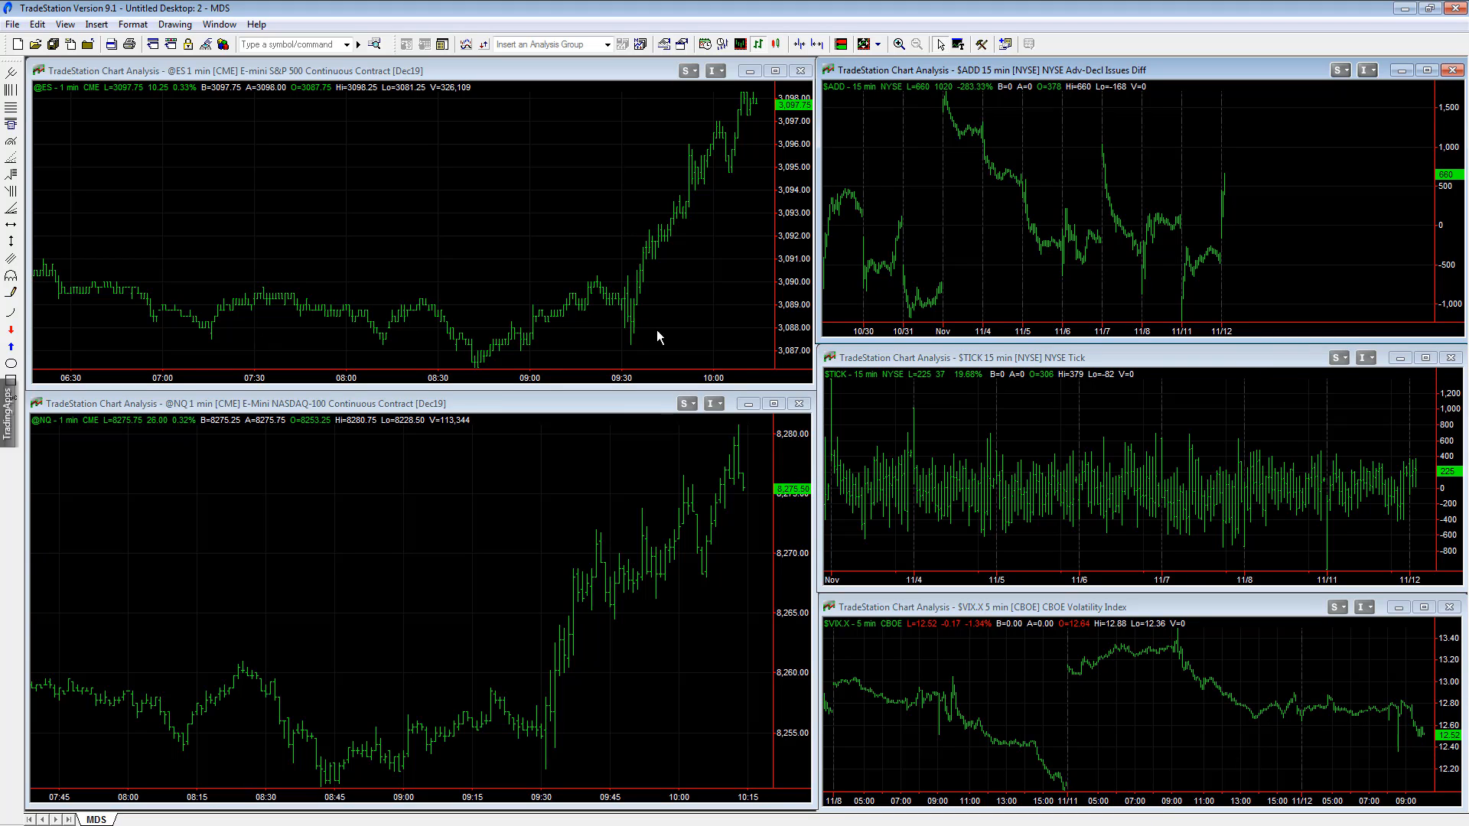